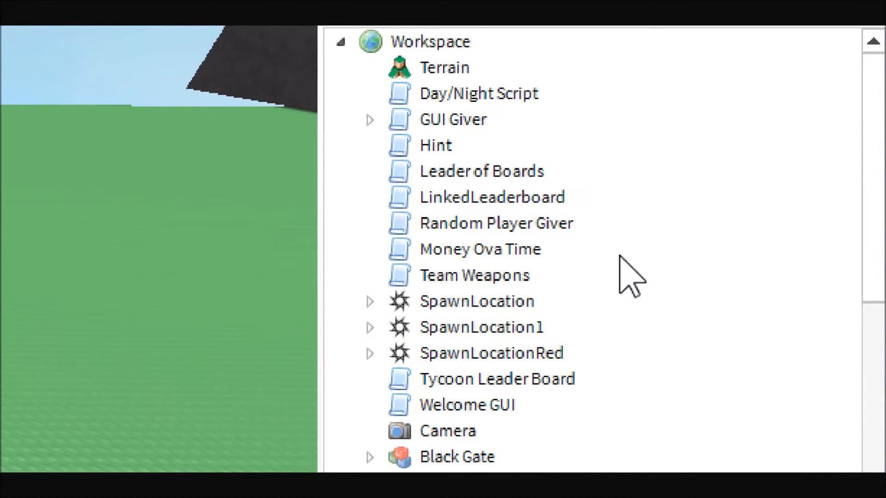
Select the Team Weapons script and the Red Rockets team in the Explorer.
{"action": "left_click", "coordinate": [473, 275]}
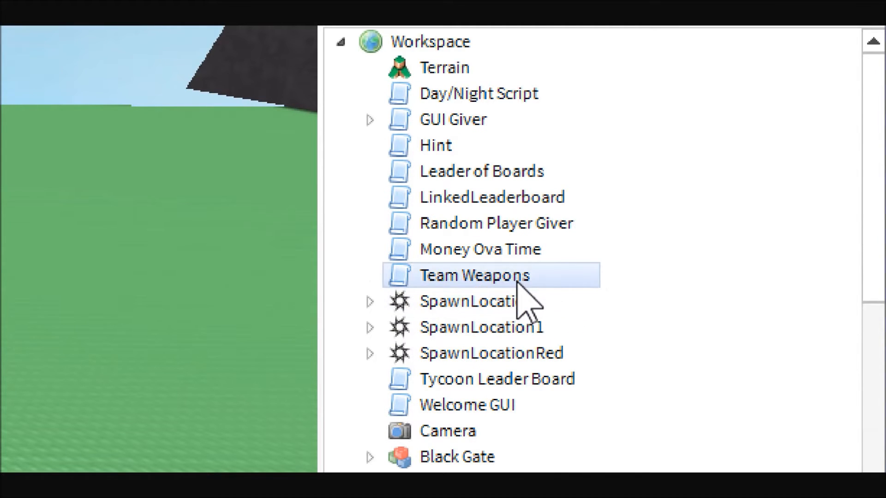
{"action": "left_click", "coordinate": [475, 276]}
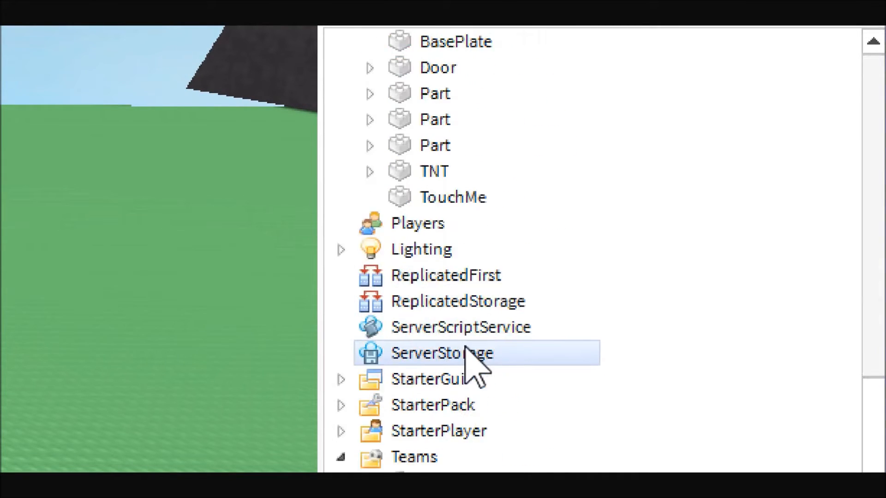
{"action": "left_click", "coordinate": [503, 274]}
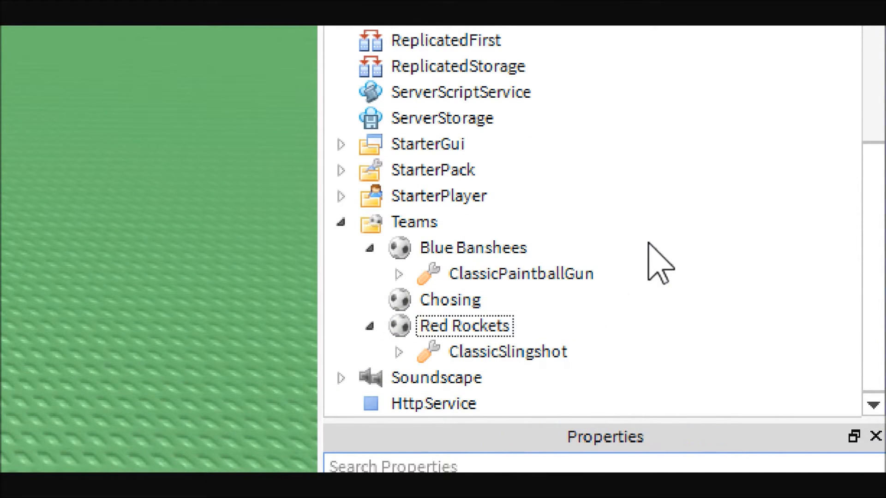
{"action": "left_click", "coordinate": [465, 122]}
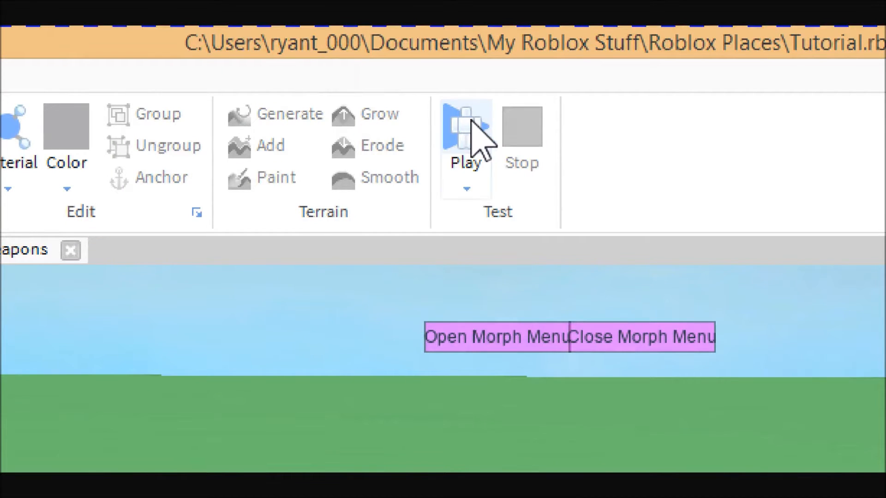
{"action": "left_click", "coordinate": [465, 130]}
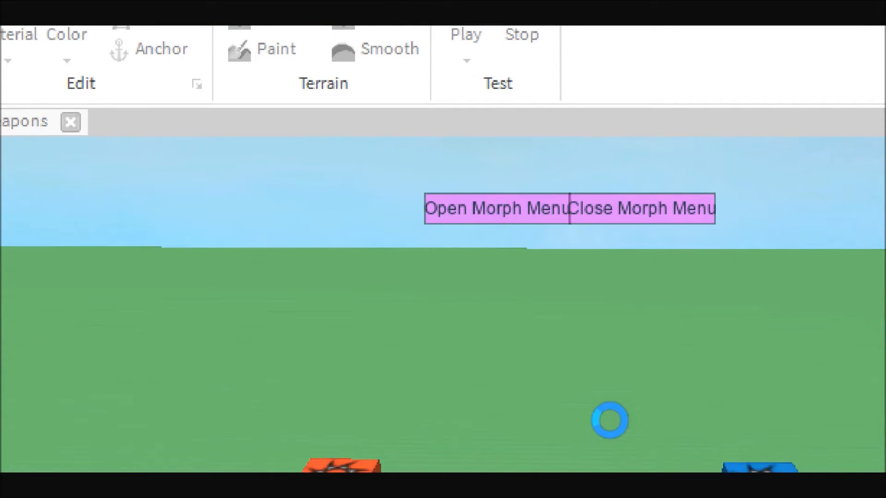
{"action": "left_click", "coordinate": [465, 34]}
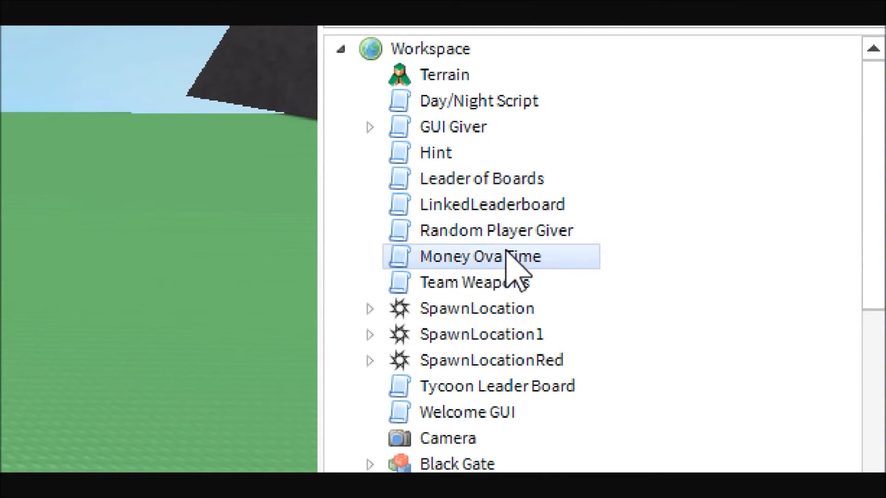
View the Team Weapons script's code down to the PlayerAdded connection.
{"action": "double_click", "coordinate": [480, 255]}
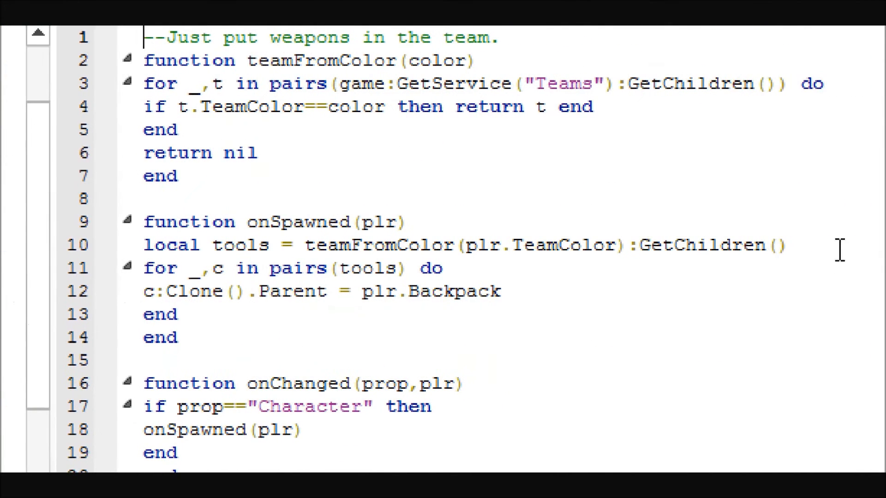
{"action": "mouse_move", "coordinate": [349, 160]}
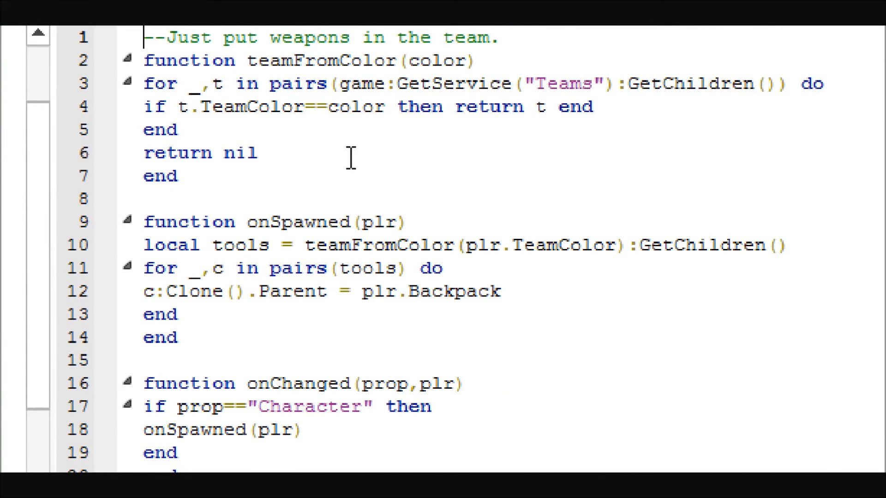
{"action": "scroll", "scroll_direction": "down", "scroll_amount": 3}
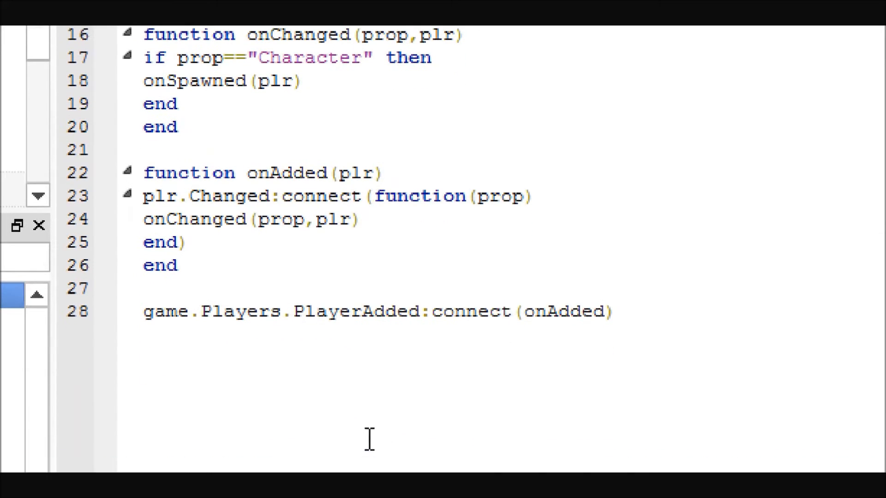
{"action": "left_click", "coordinate": [621, 311]}
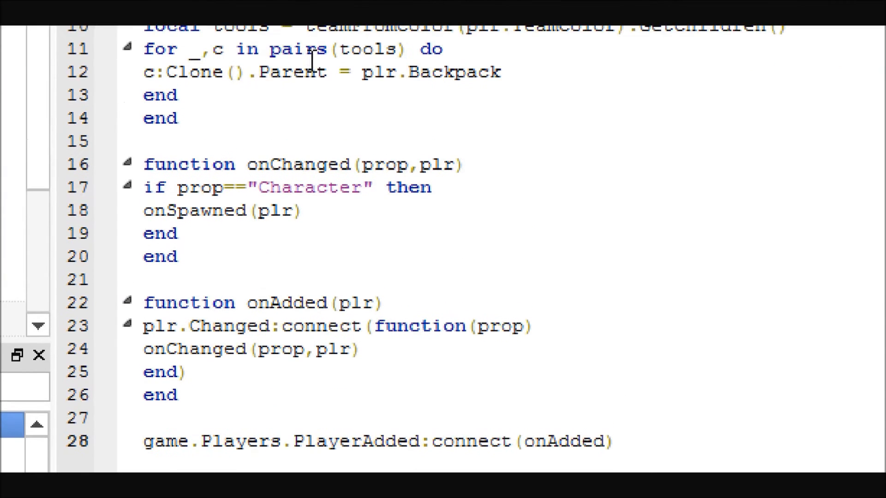
{"action": "mouse_move", "coordinate": [119, 218]}
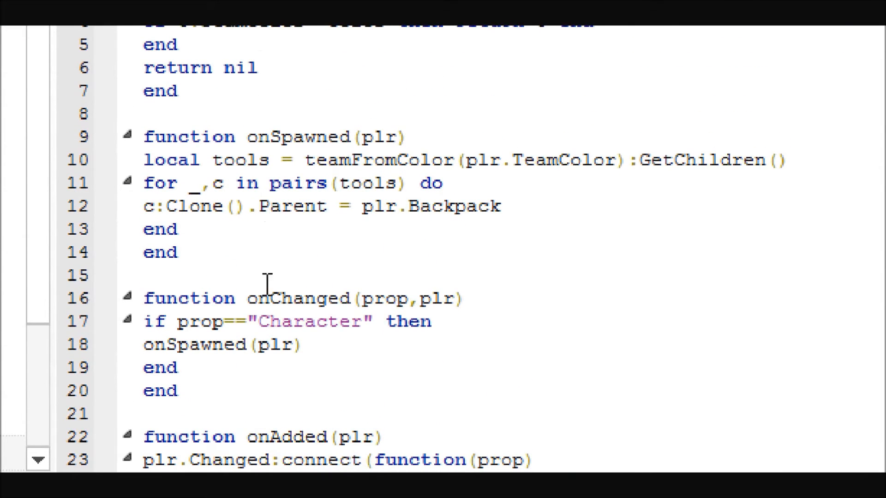
{"action": "mouse_move", "coordinate": [425, 160]}
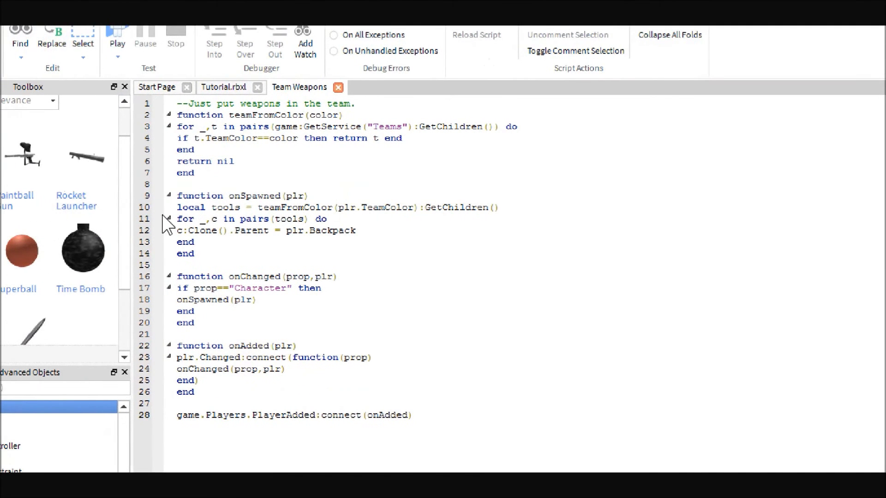
{"action": "mouse_move", "coordinate": [228, 321]}
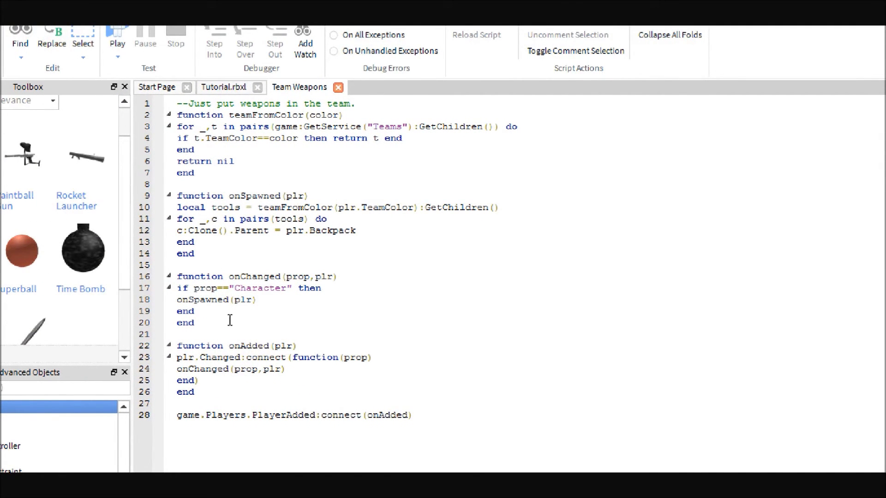
Run a play test showing the red and blue team spawn pads.
{"action": "left_click", "coordinate": [117, 31]}
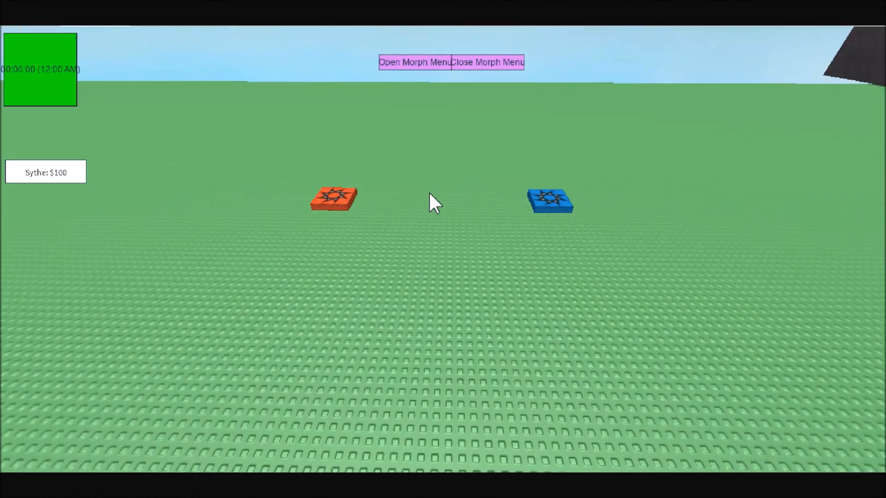